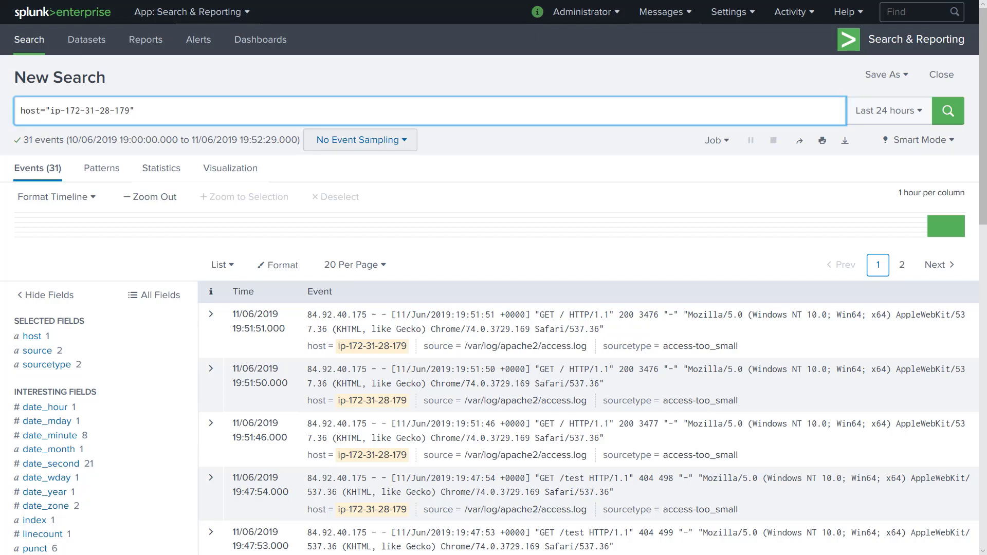
- Narrow the host search to status 404 and run it, returning 10 not-found events
type("404")
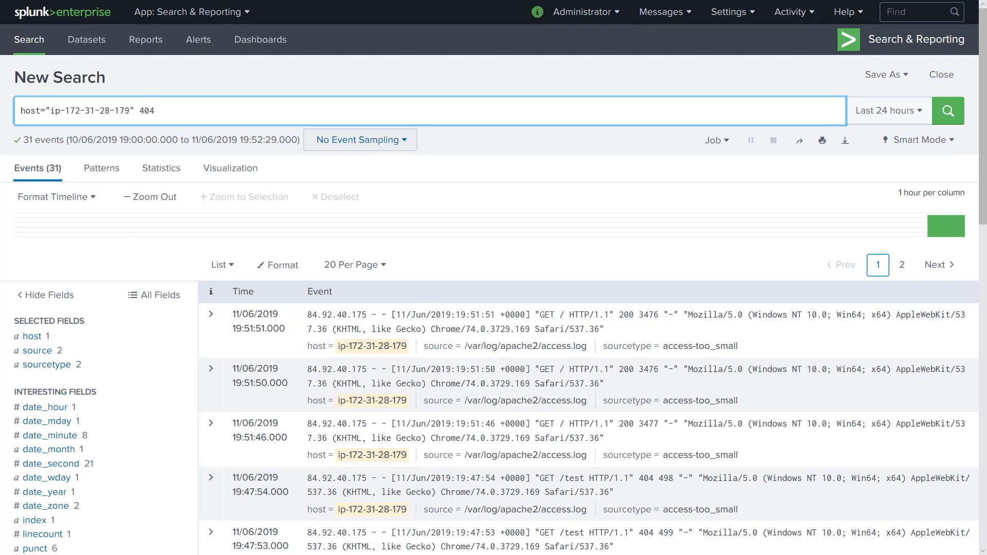
left_click(151, 112)
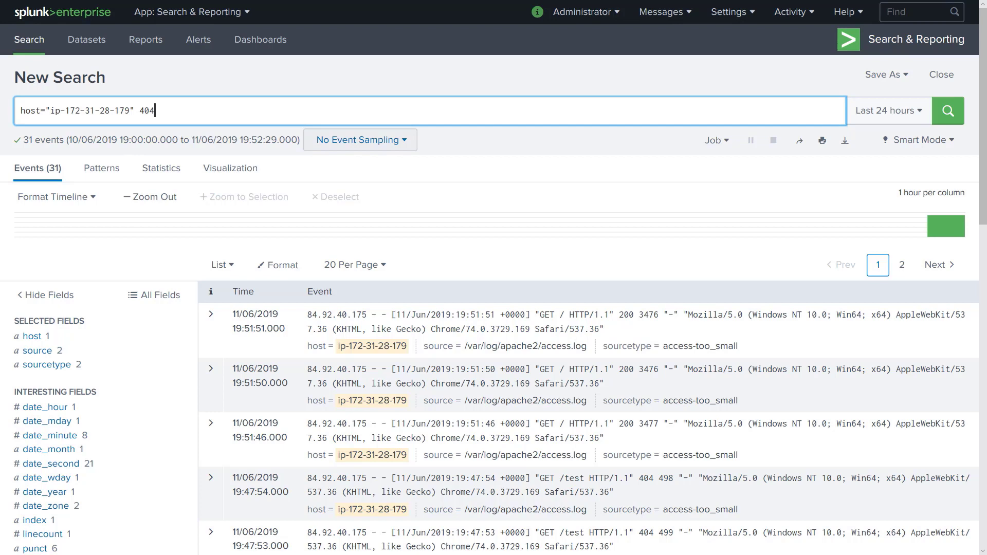
left_click(948, 111)
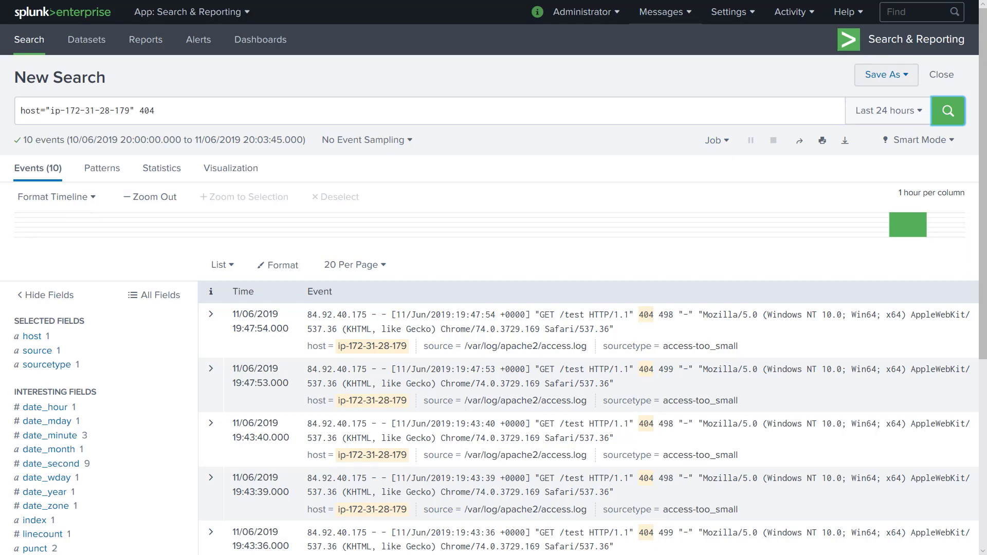
- Save the 404 search as an alert titled '404 Page Not Found' and review the expiry unit choices
left_click(886, 74)
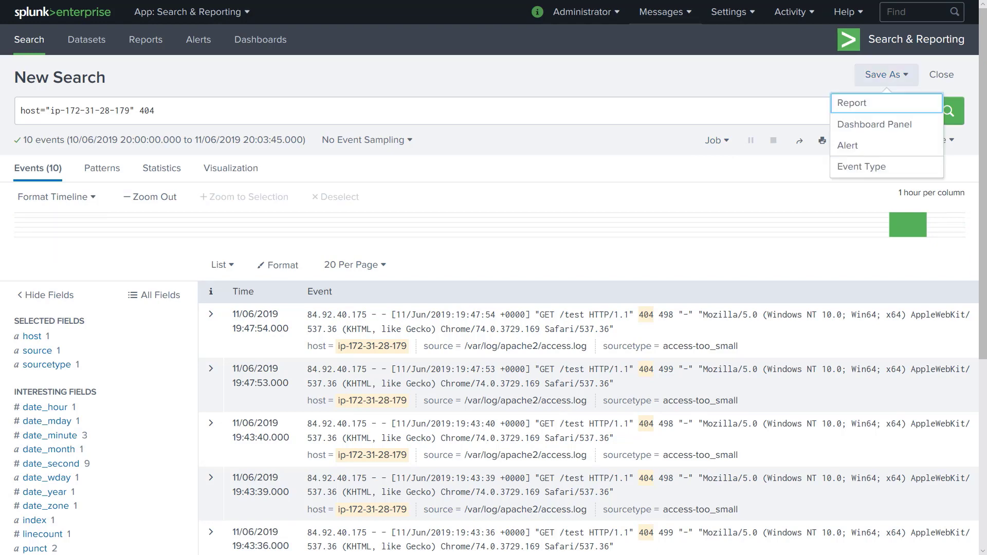
left_click(847, 146)
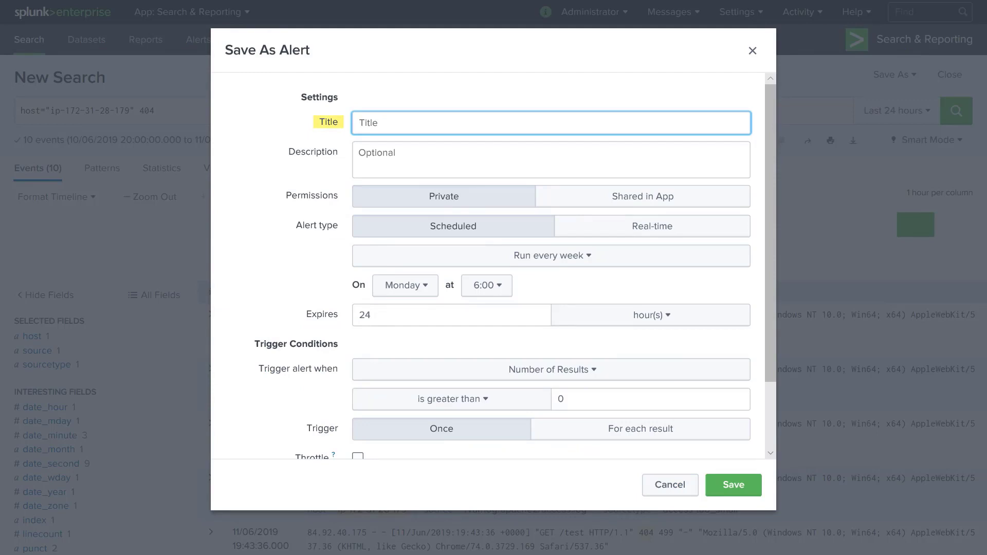
type("404 Page Not Found")
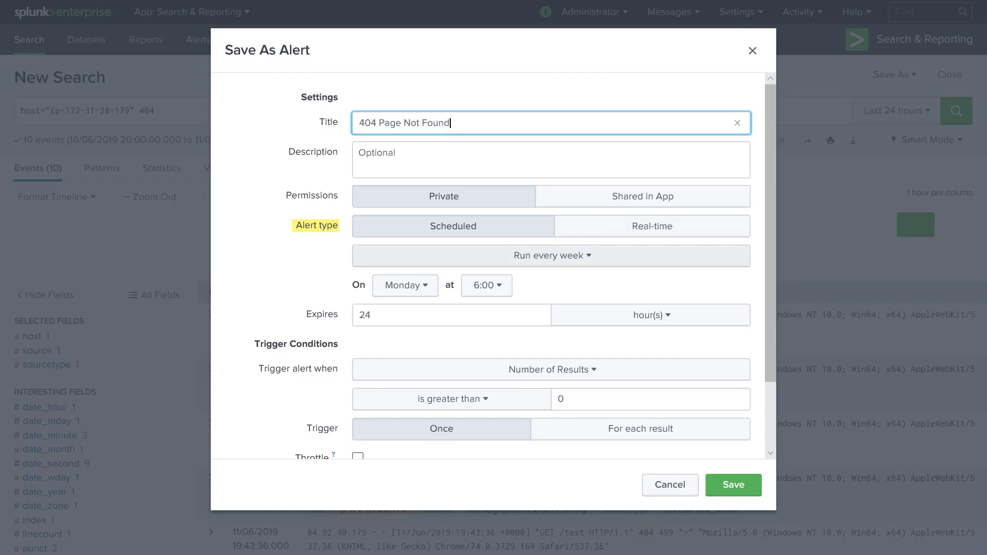
left_click(551, 255)
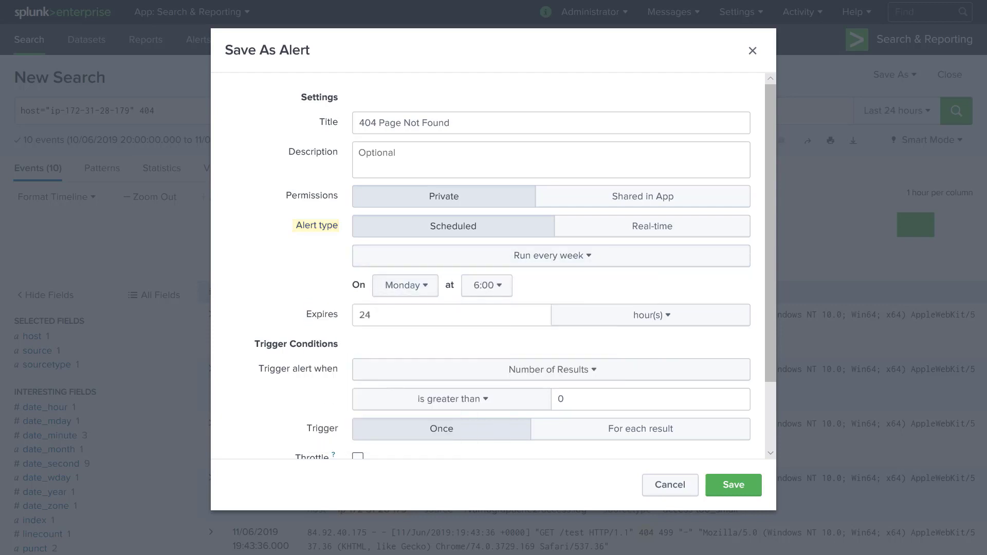
left_click(650, 316)
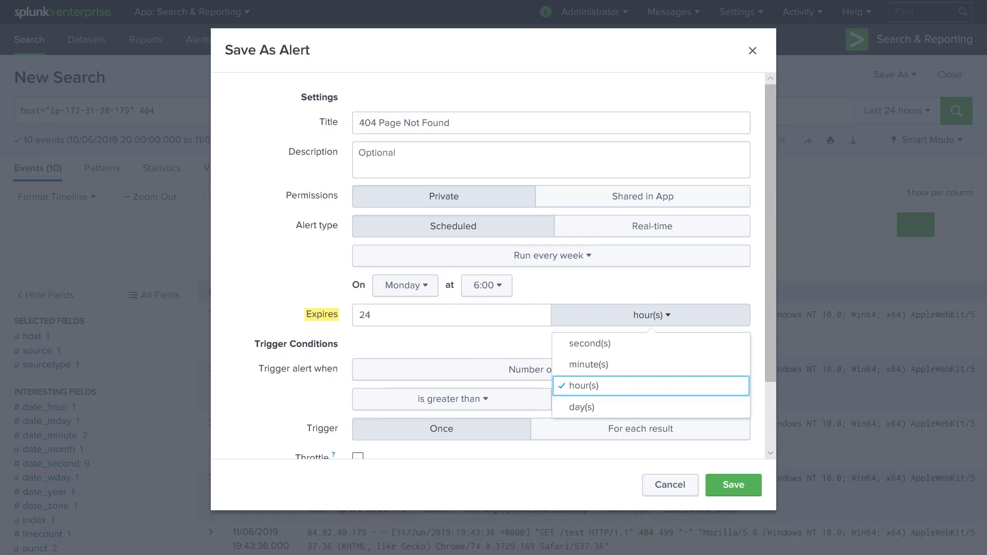
- Make the alert Real-time with a 24-day expiry, keeping the Per-Result trigger
left_click(652, 226)
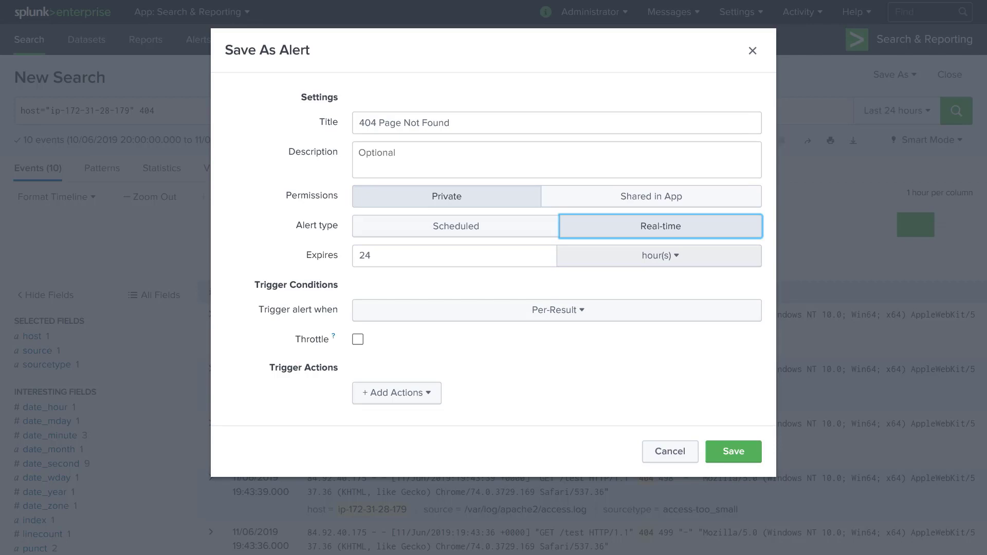
left_click(660, 255)
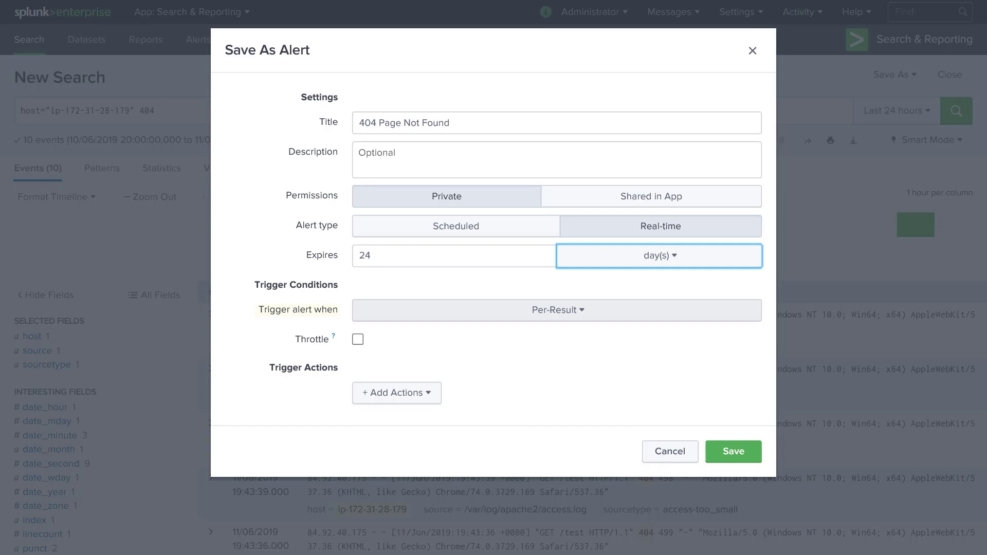
left_click(557, 311)
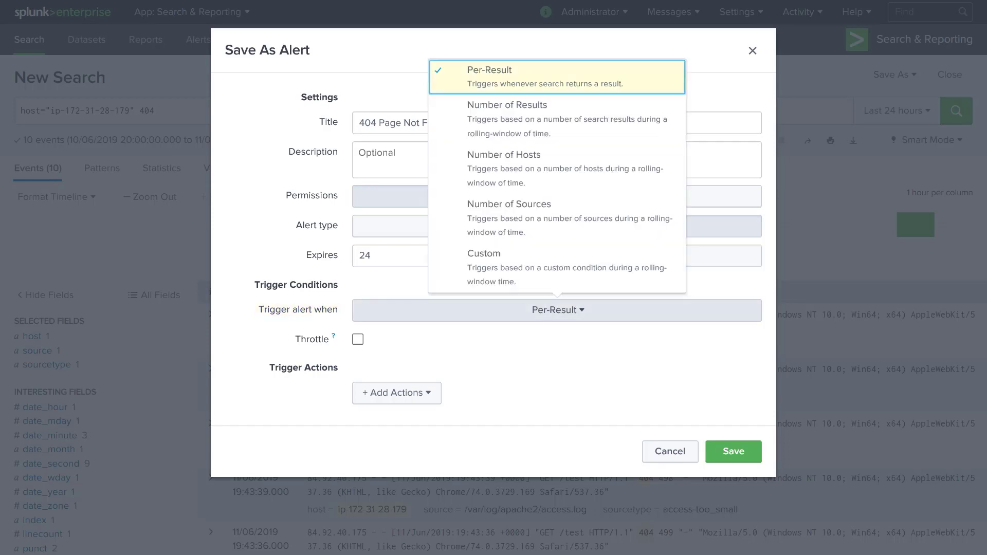
mouse_move(545, 119)
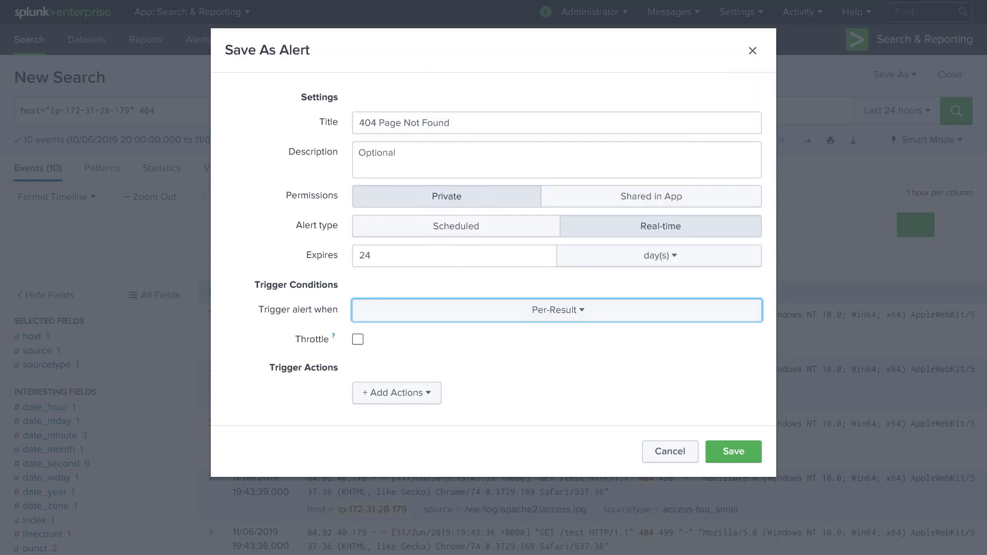
- Inspect the Throttle options, leave throttling off, and list the available trigger actions
left_click(358, 340)
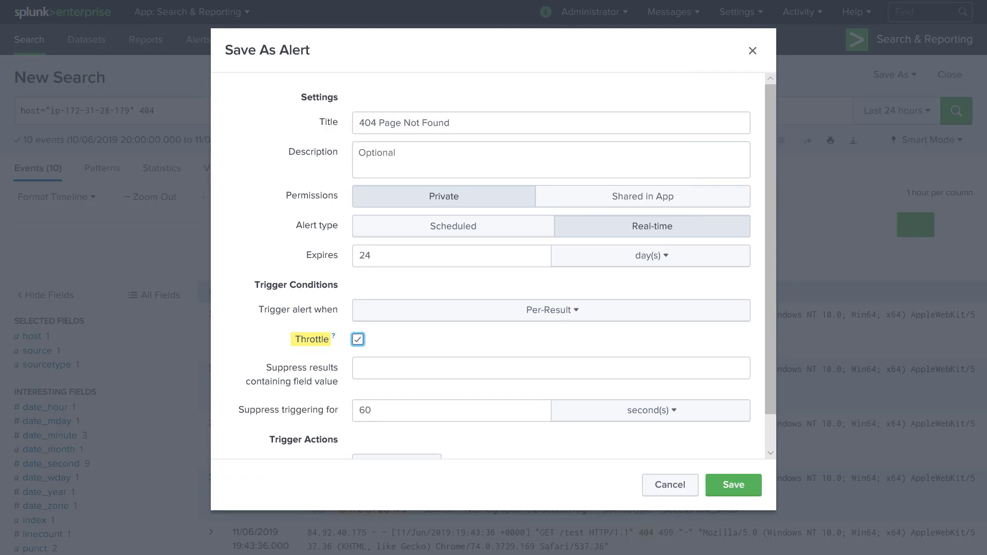
left_click(549, 361)
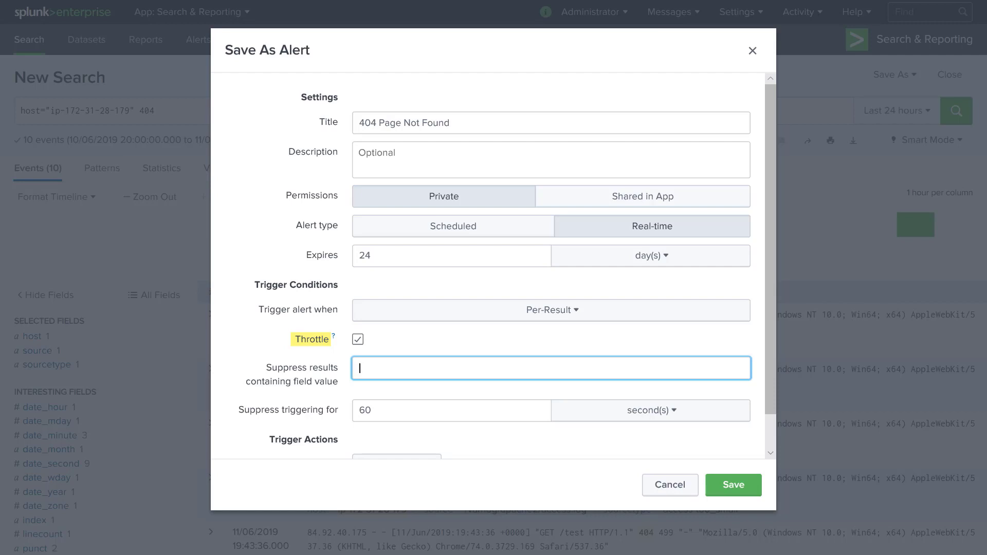
left_click(358, 339)
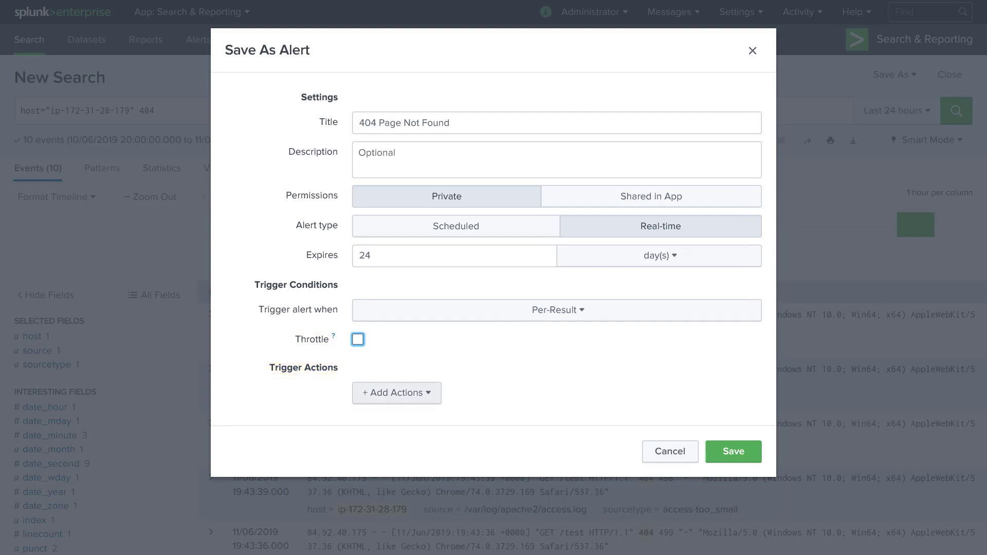
left_click(397, 393)
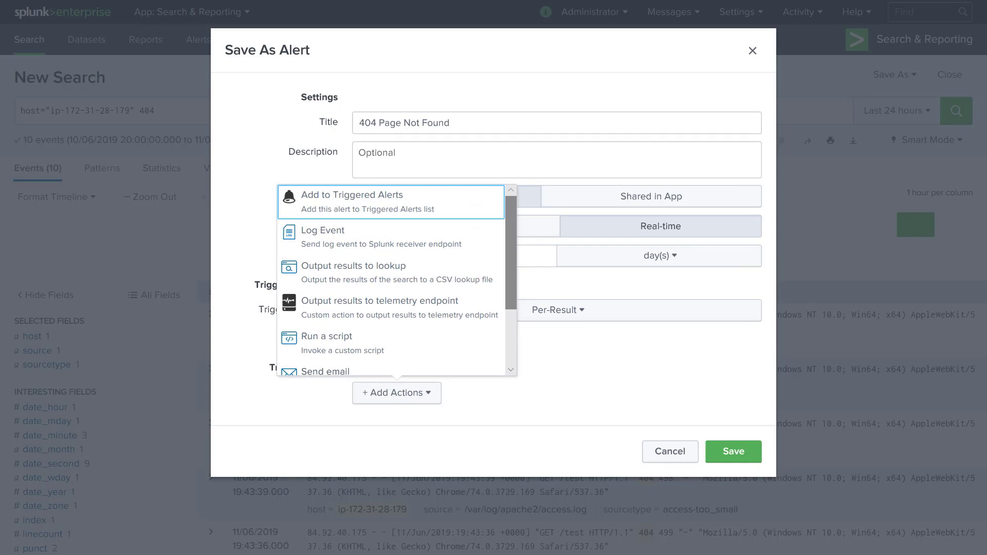
- Add the Add to Triggered Alerts action with High severity and save the alert
scroll("down", 3)
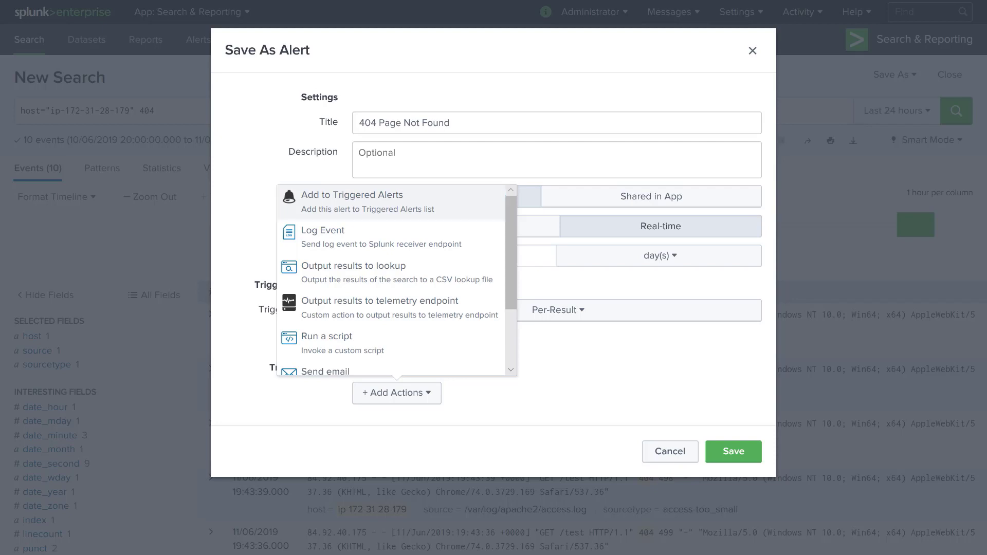
left_click(352, 195)
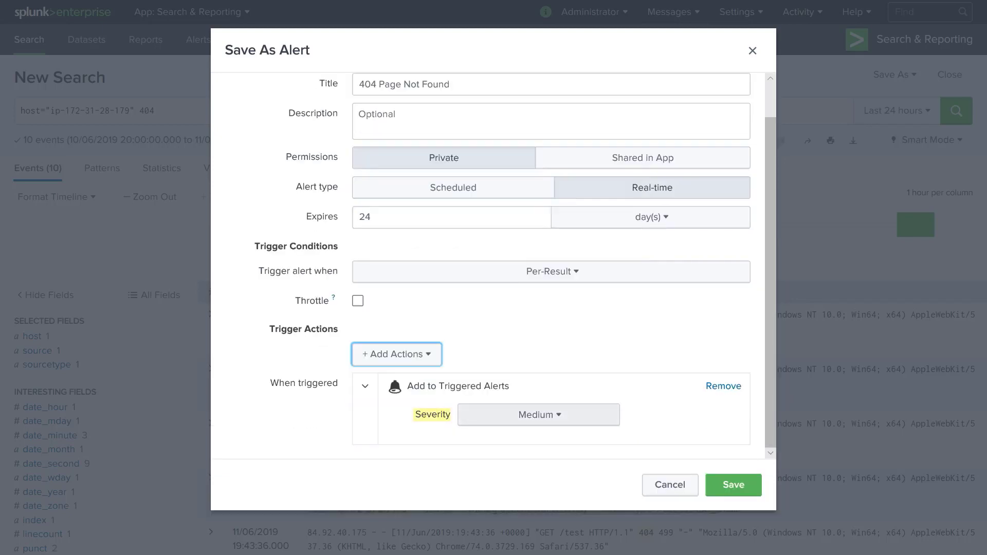
left_click(539, 414)
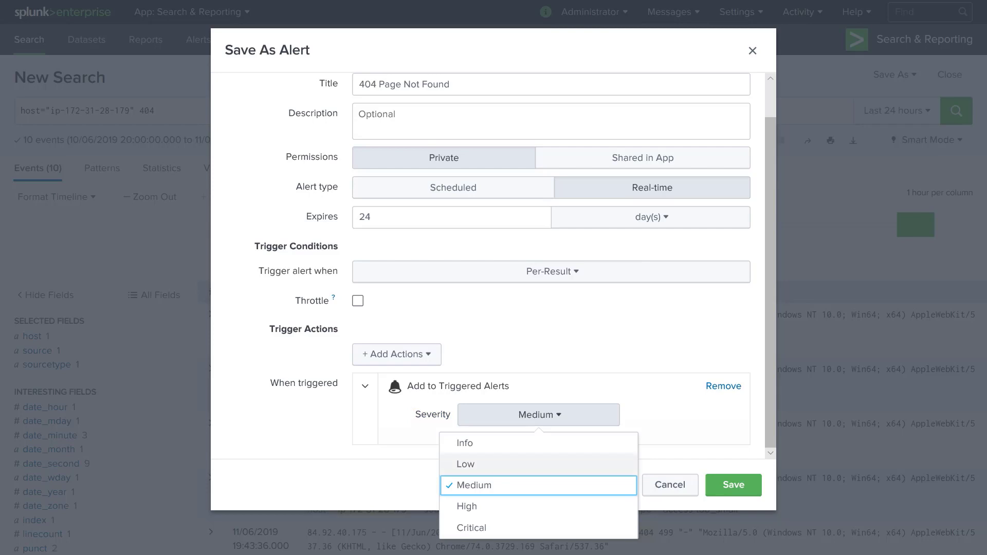
left_click(467, 506)
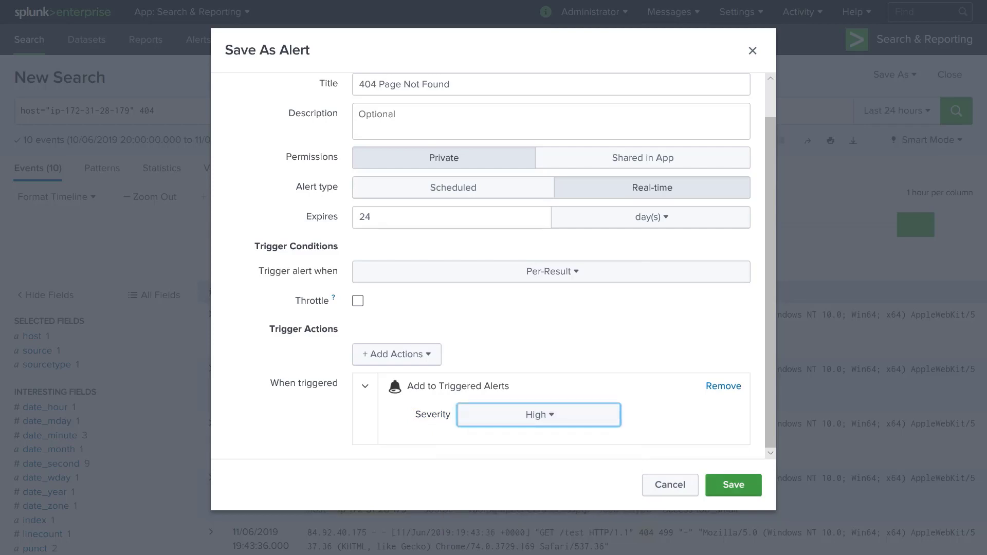
left_click(733, 485)
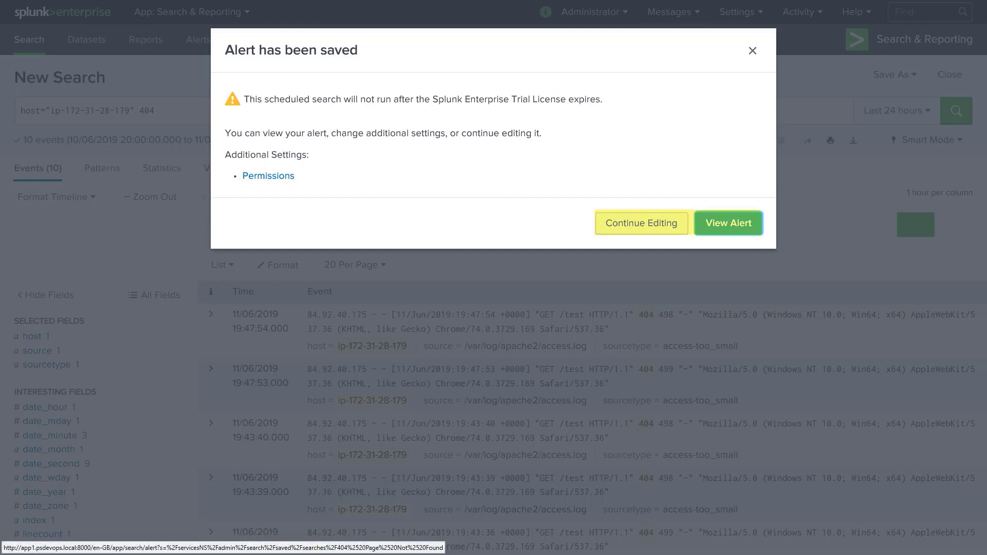
mouse_move(641, 223)
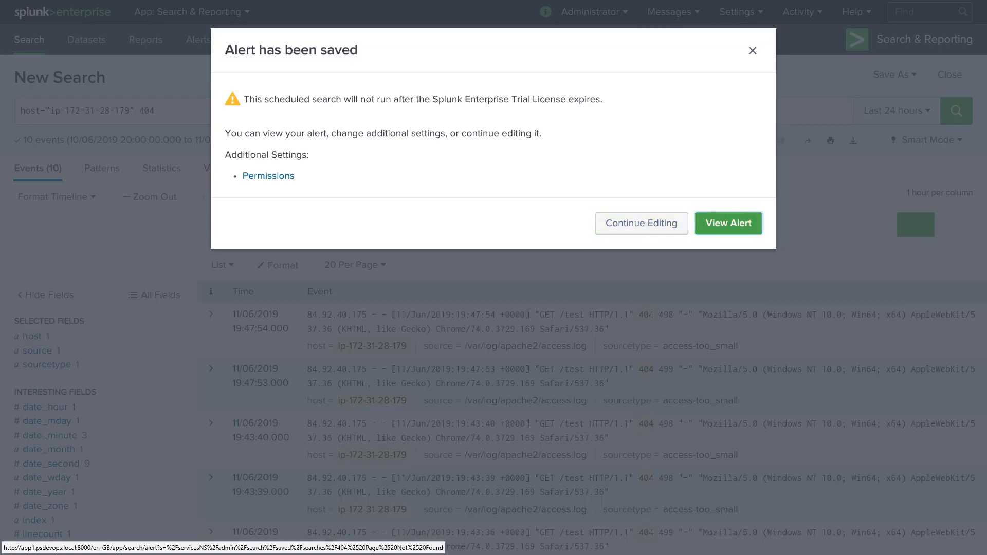
- View the saved 404 Page Not Found alert, then return to the Search home page
left_click(728, 223)
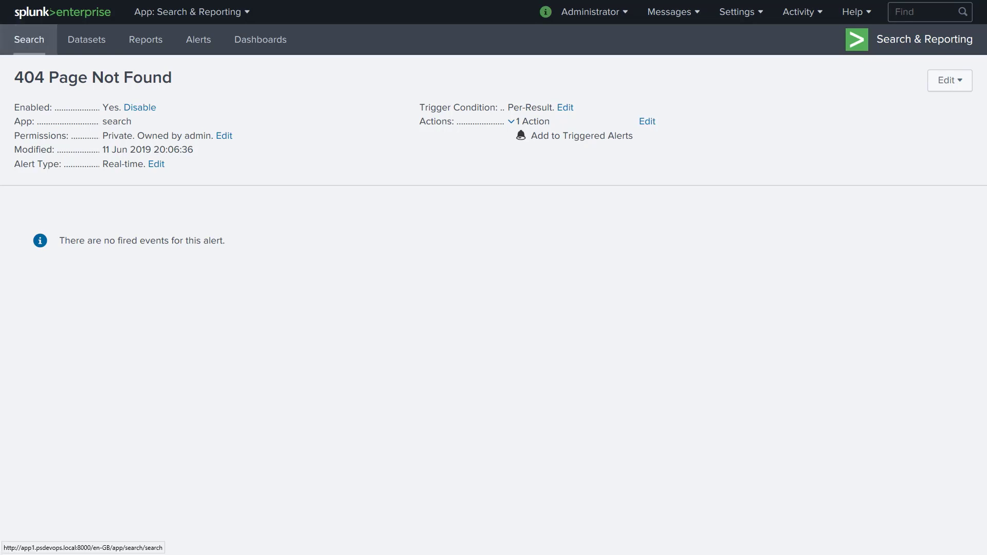
left_click(29, 39)
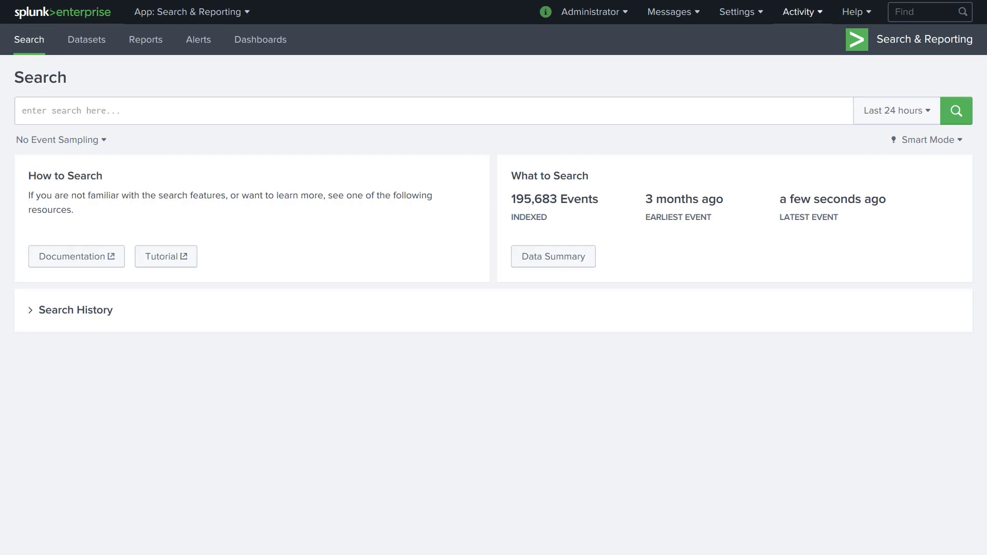
- Show Activity > Triggered Alerts, listing the High-severity 404 Page Not Found entries
left_click(800, 11)
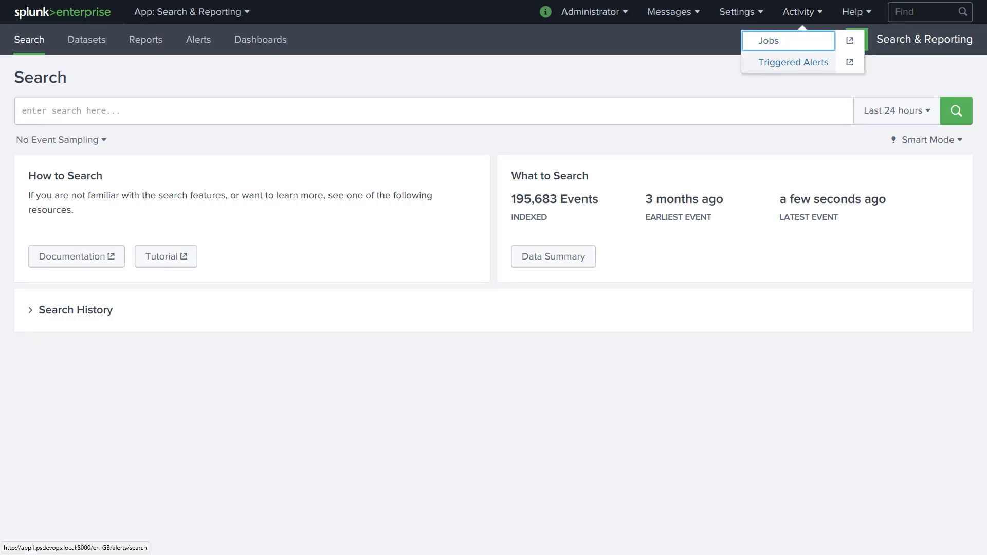
left_click(794, 62)
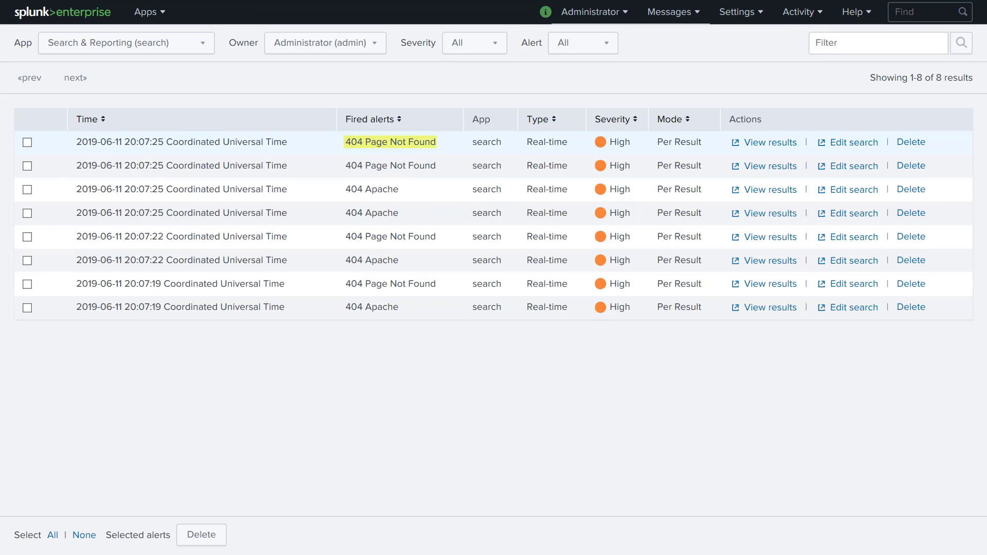
mouse_move(769, 142)
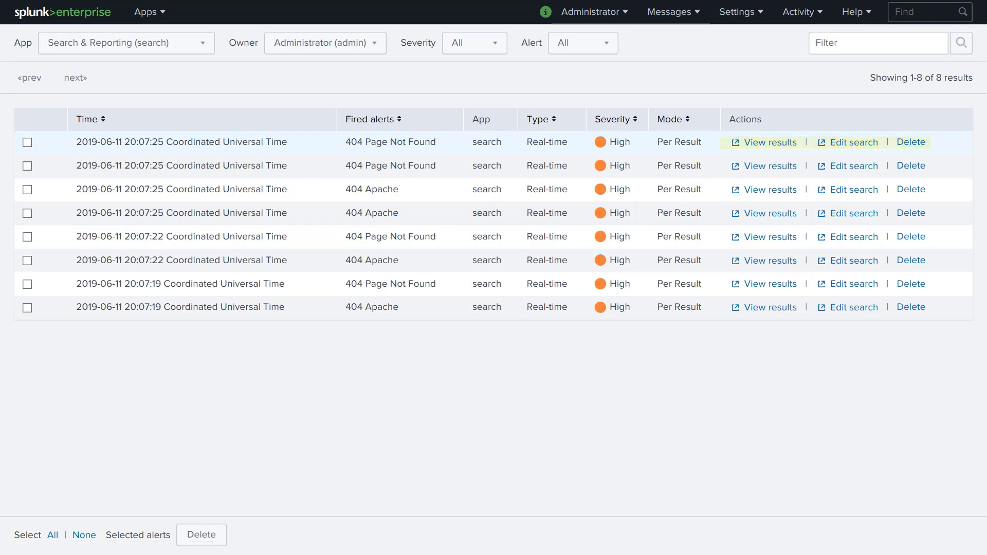
mouse_move(853, 142)
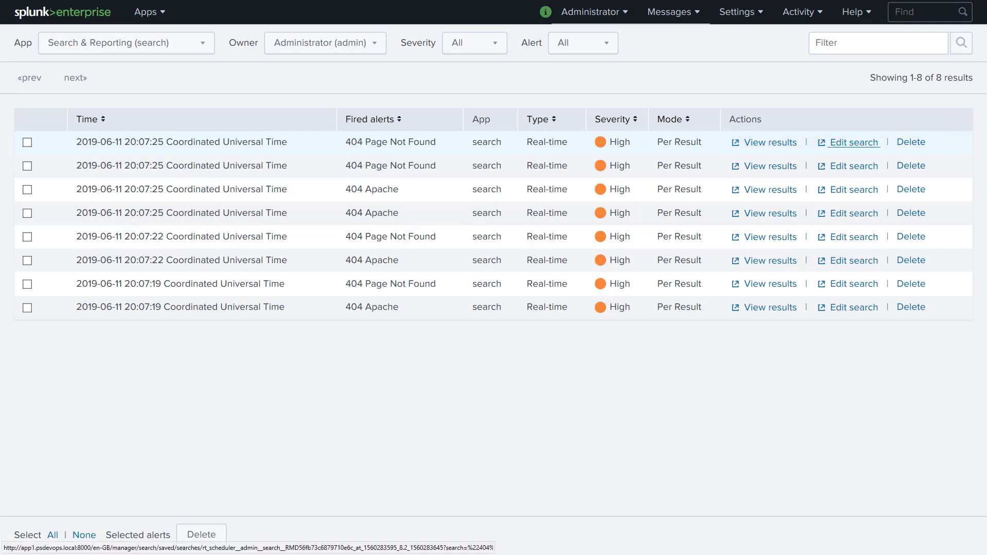